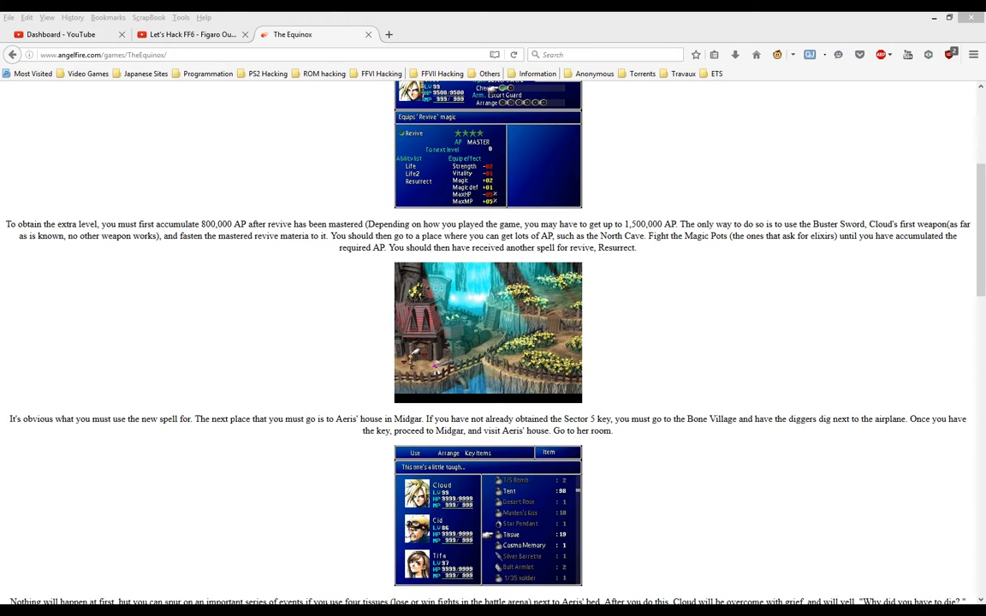
{"action": "mouse_move", "coordinate": [229, 266]}
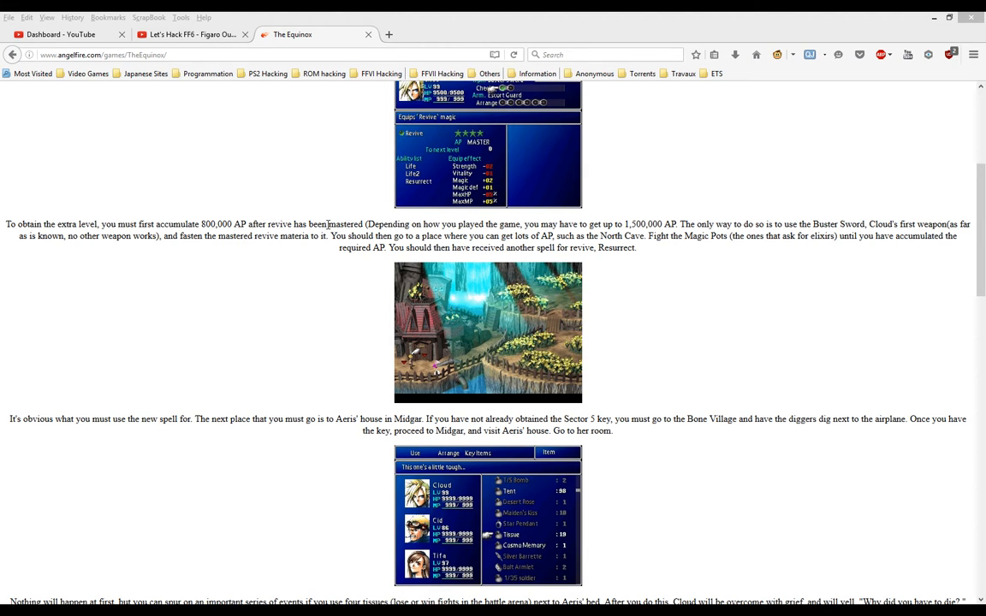
Step: Scroll down the guide page, then switch to the 'Let's Hack FF6 - Figaro Outpost' video tab
{"action": "scroll", "scroll_direction": "down", "scroll_amount": 3}
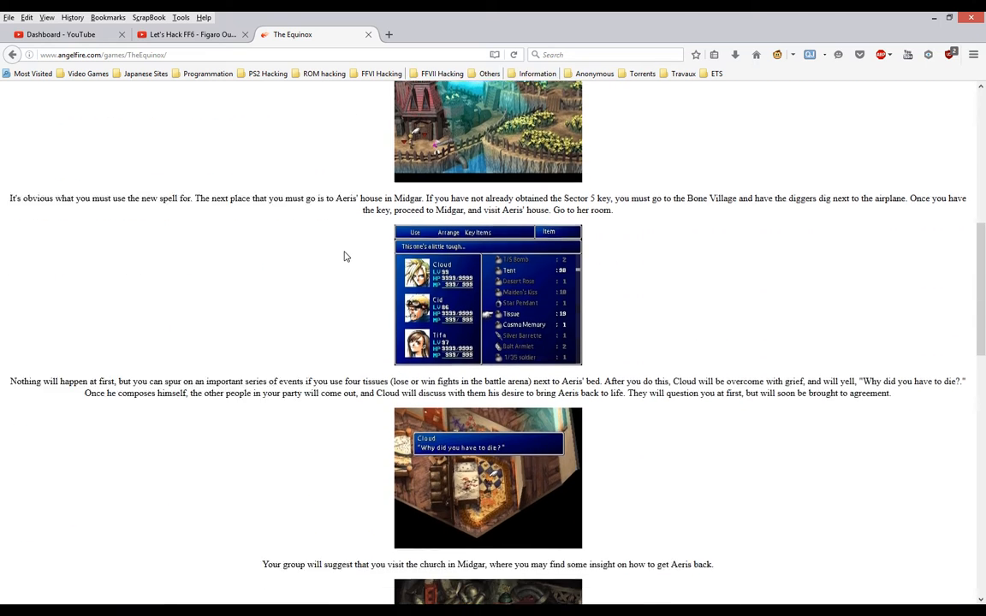
{"action": "scroll", "scroll_direction": "down", "scroll_amount": 3}
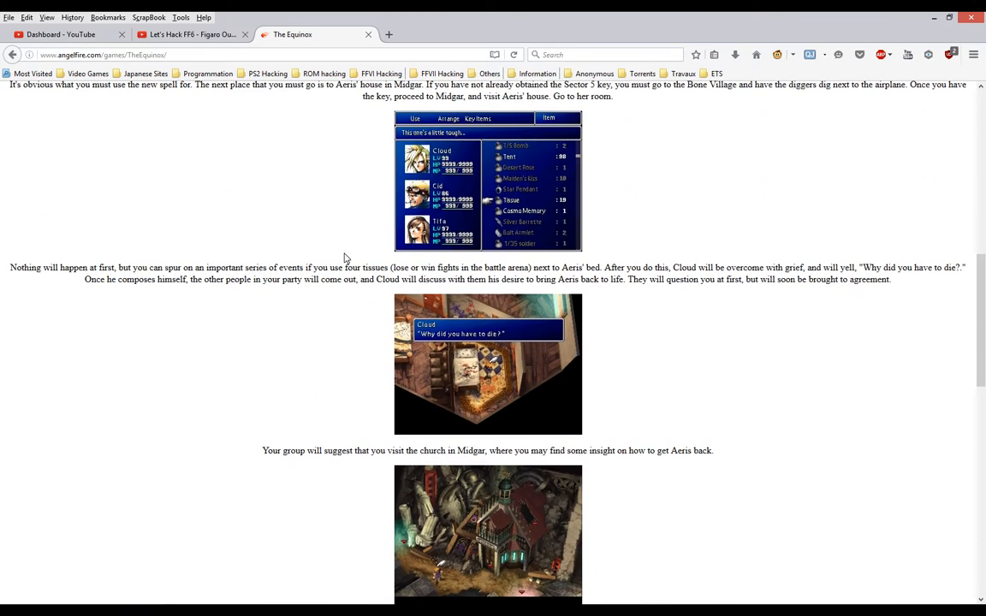
{"action": "scroll", "scroll_direction": "down", "scroll_amount": 3}
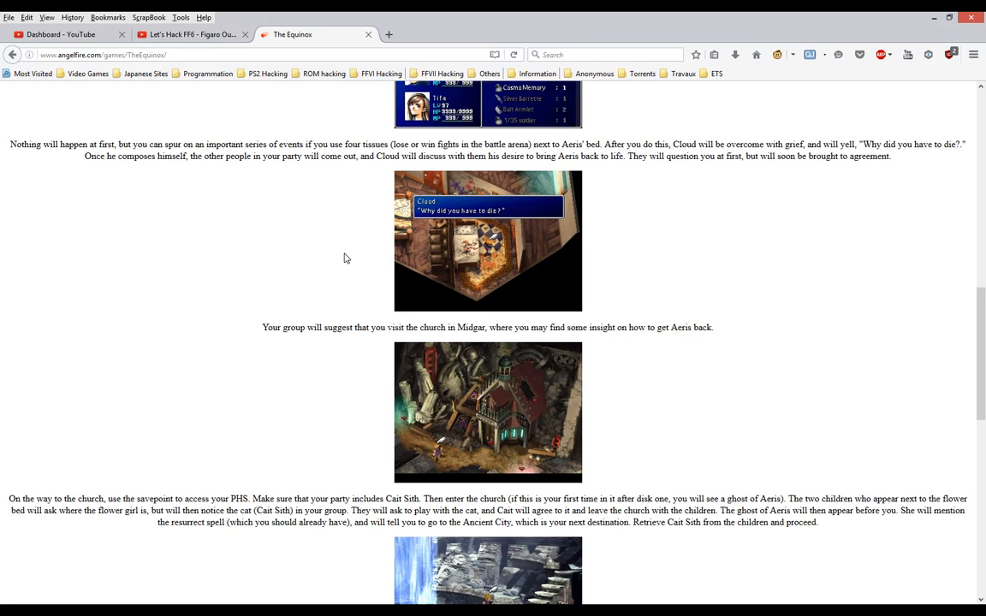
{"action": "scroll", "scroll_direction": "down", "scroll_amount": 3}
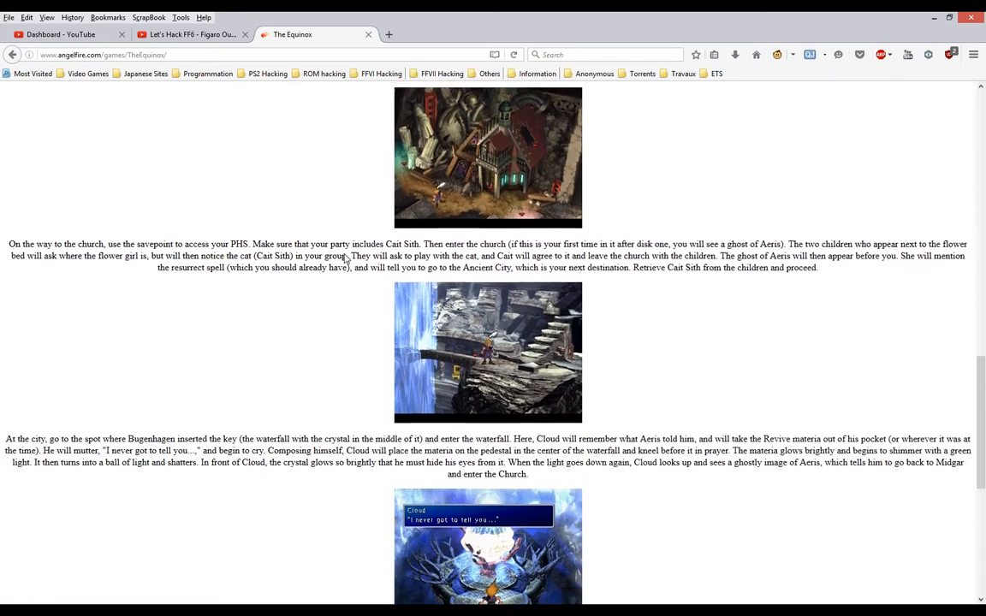
{"action": "scroll", "scroll_direction": "down", "scroll_amount": 3}
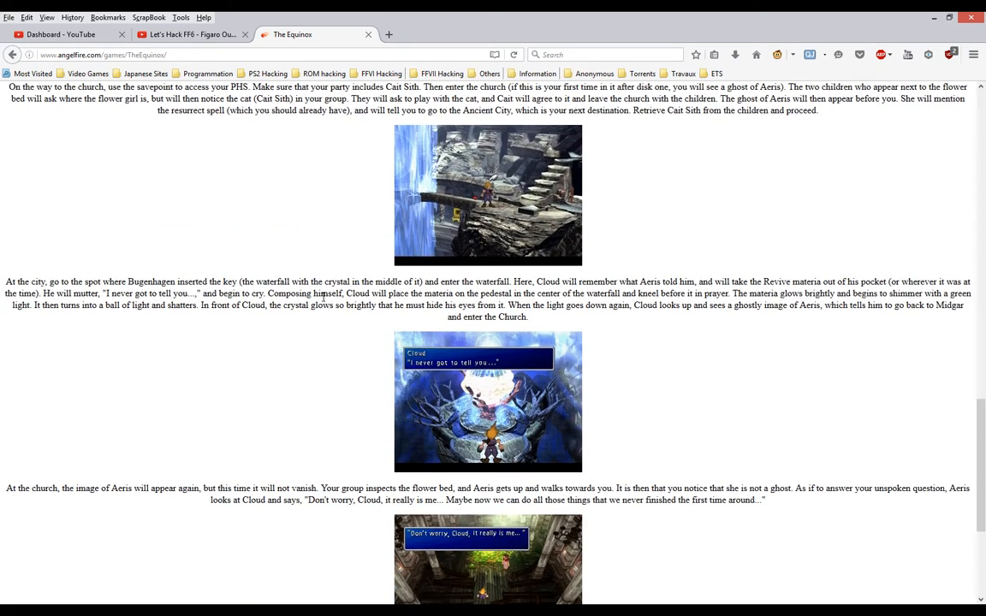
{"action": "scroll", "scroll_direction": "down", "scroll_amount": 3}
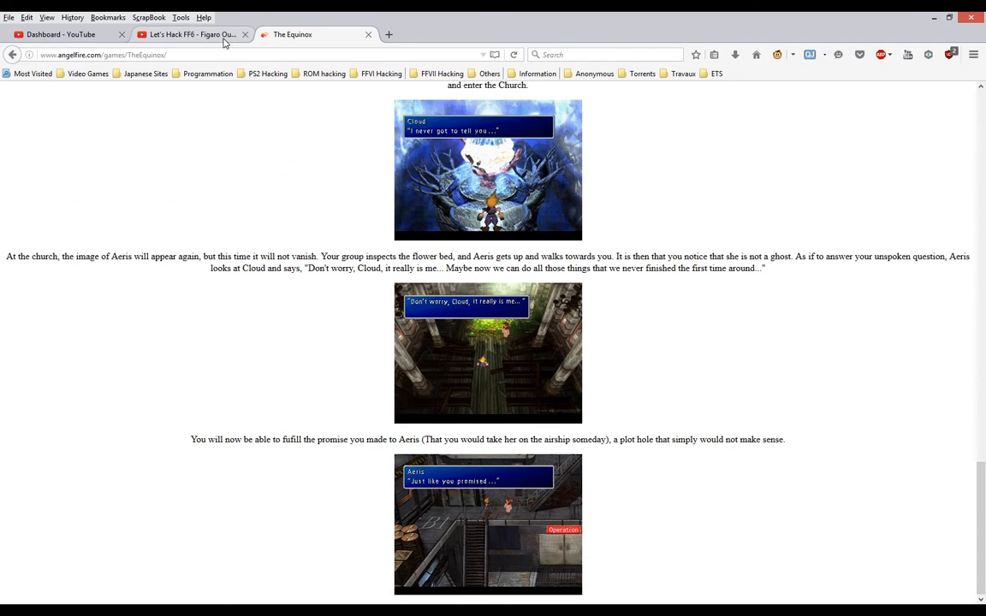
{"action": "left_click", "coordinate": [188, 34]}
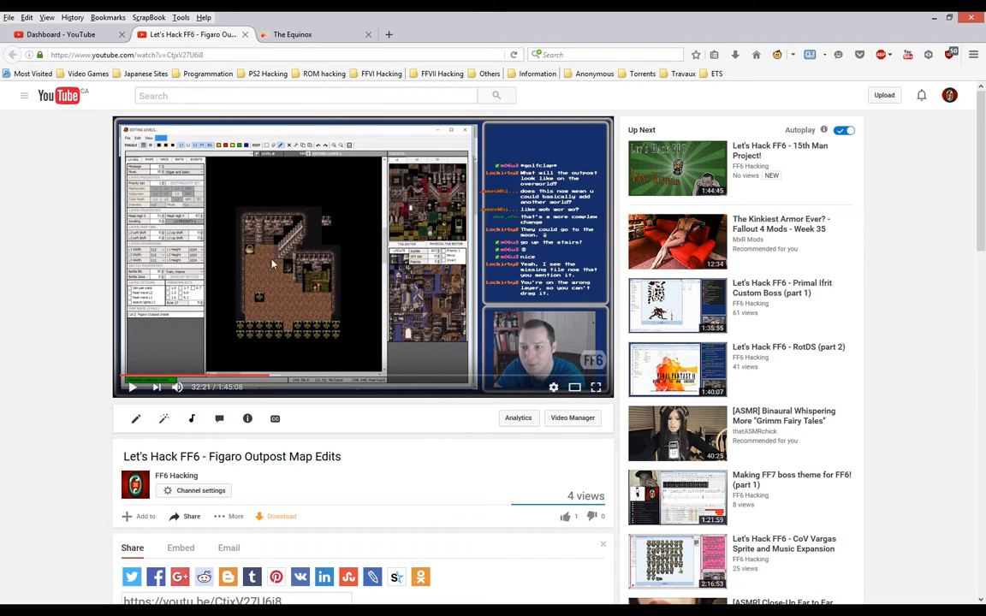
{"action": "mouse_move", "coordinate": [345, 317]}
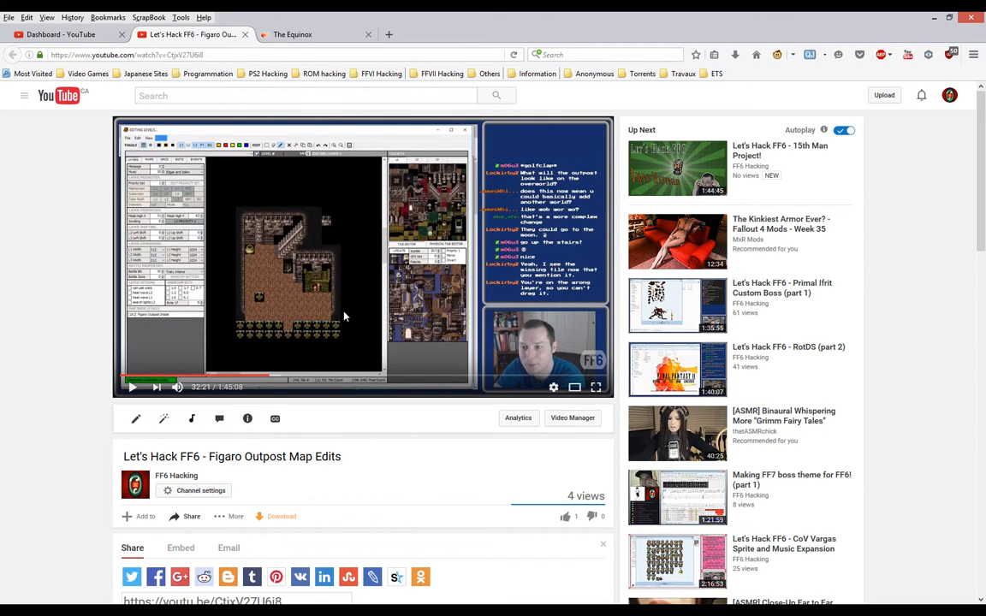
{"action": "mouse_move", "coordinate": [323, 333]}
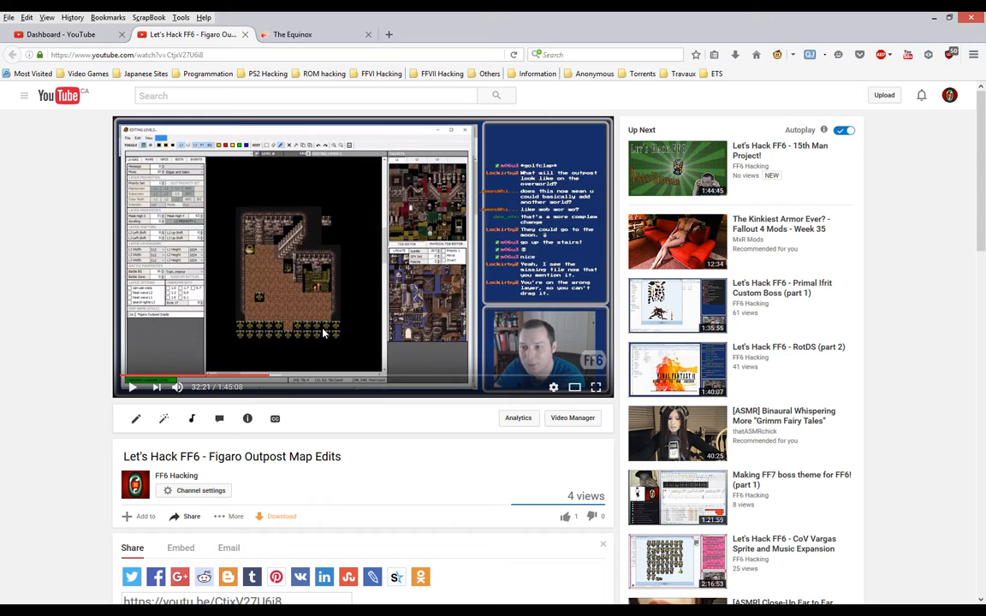
{"action": "mouse_move", "coordinate": [334, 369]}
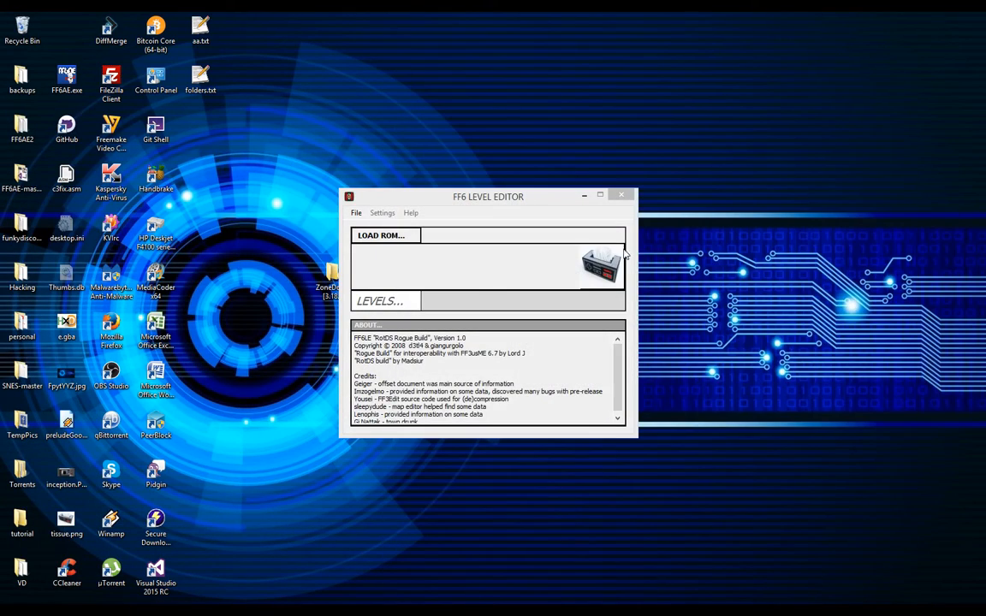
Step: Load the rotds_1.7_alpha_3_[nh]_[good].smc ROM via LOAD ROM..
{"action": "left_click", "coordinate": [380, 235]}
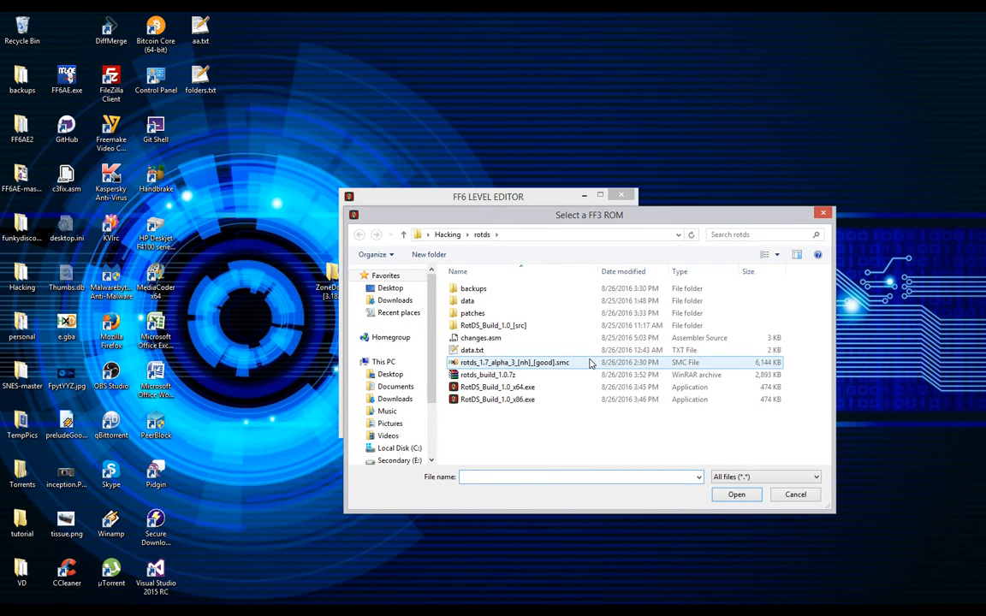
{"action": "left_click", "coordinate": [736, 494]}
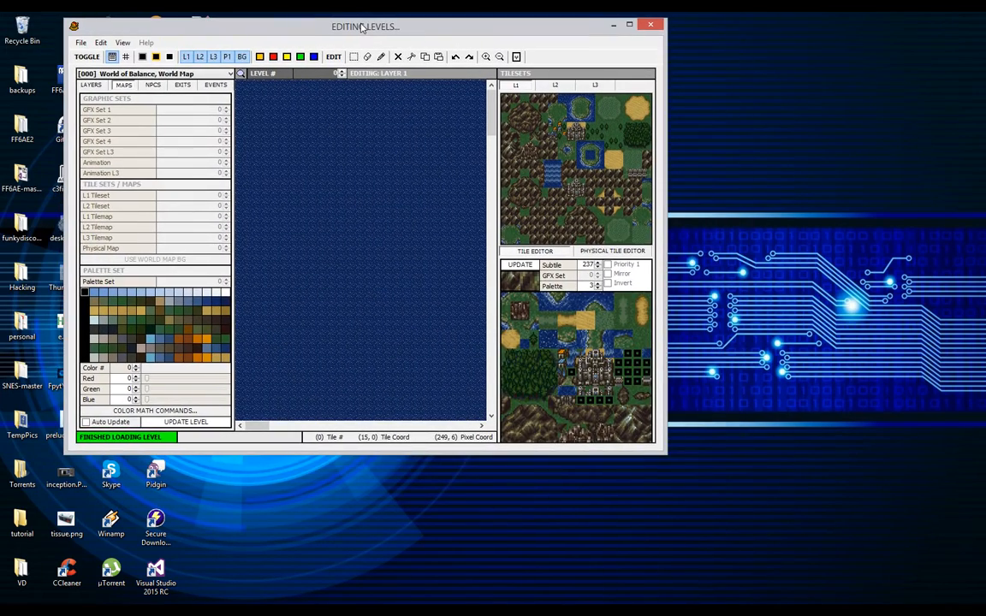
{"action": "mouse_move", "coordinate": [662, 455]}
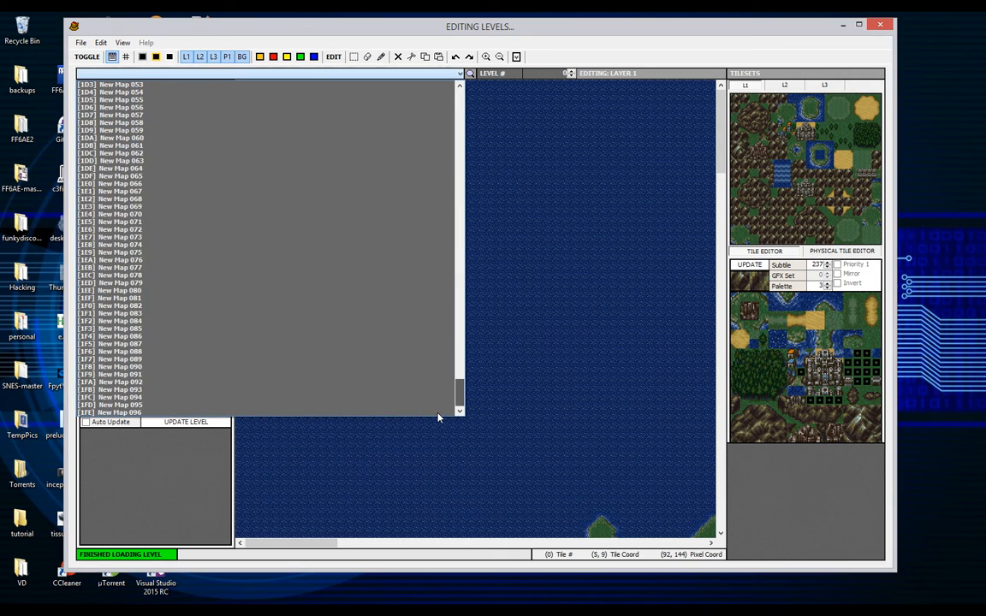
Step: Select map [1A0] New Map 002 from the level list and view its empty bordered room
{"action": "left_click", "coordinate": [120, 390]}
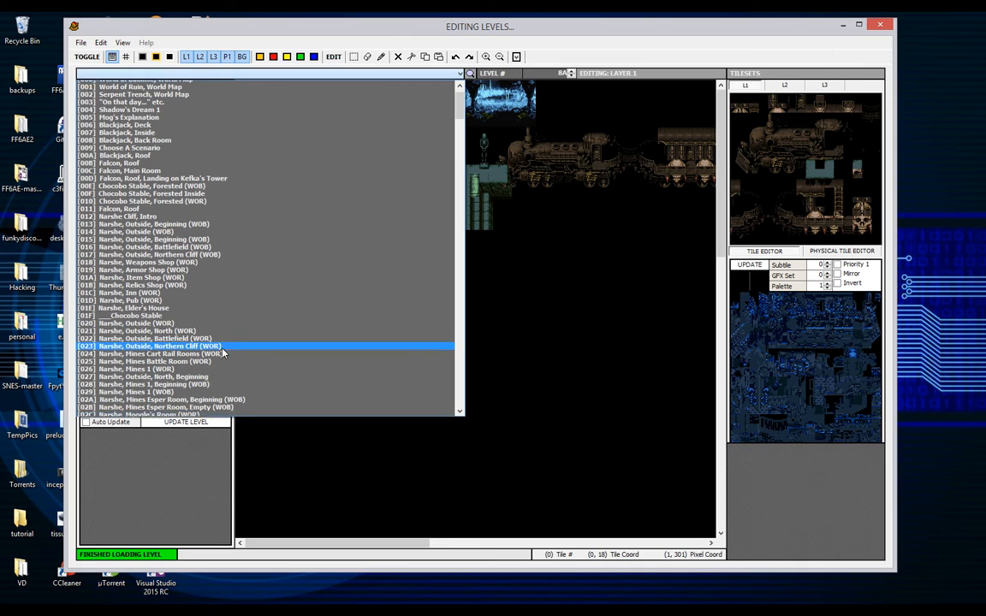
{"action": "scroll", "scroll_direction": "down", "scroll_amount": 3}
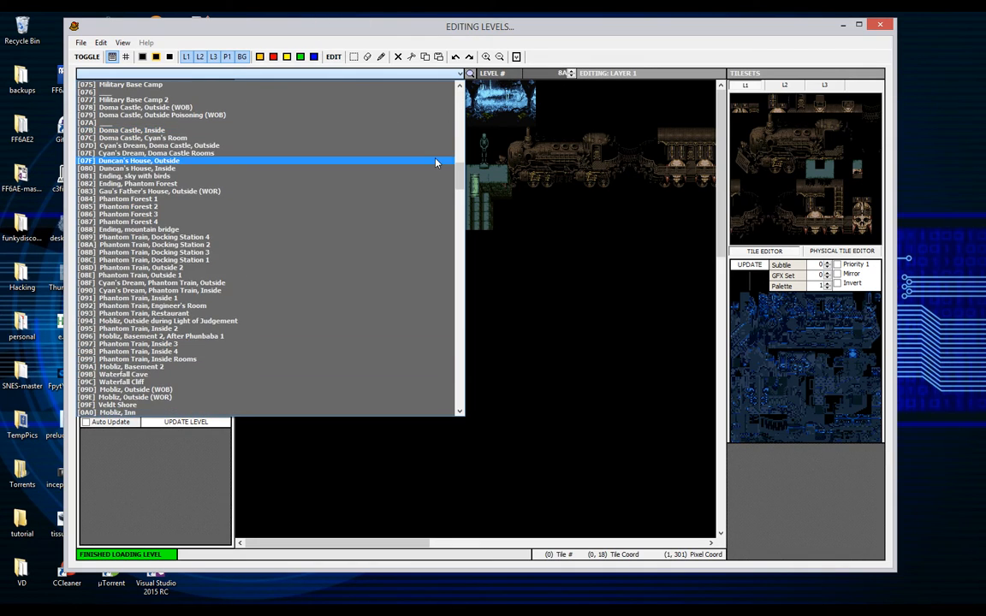
{"action": "scroll", "scroll_direction": "down", "scroll_amount": 3}
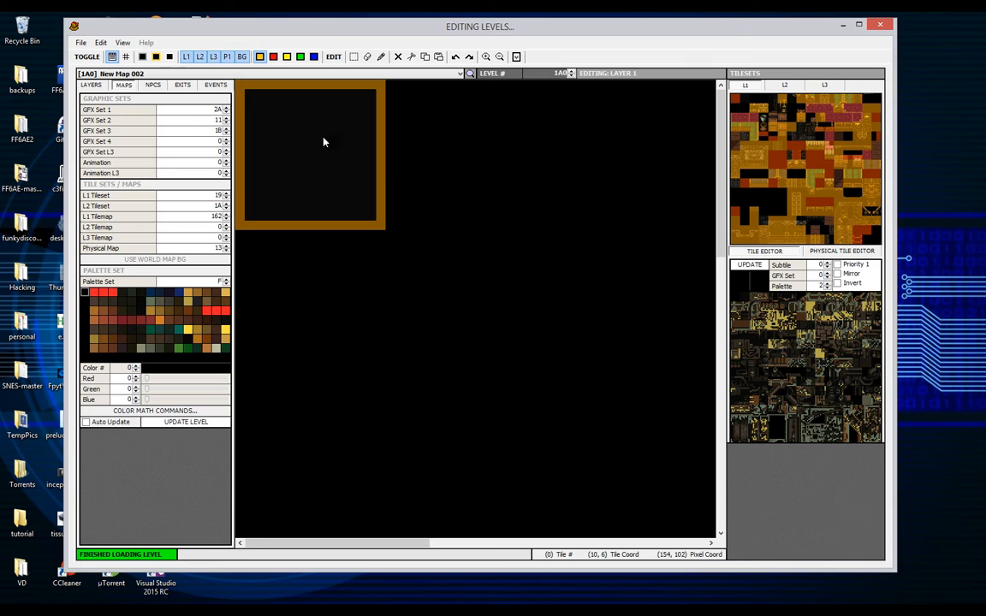
{"action": "mouse_move", "coordinate": [328, 278]}
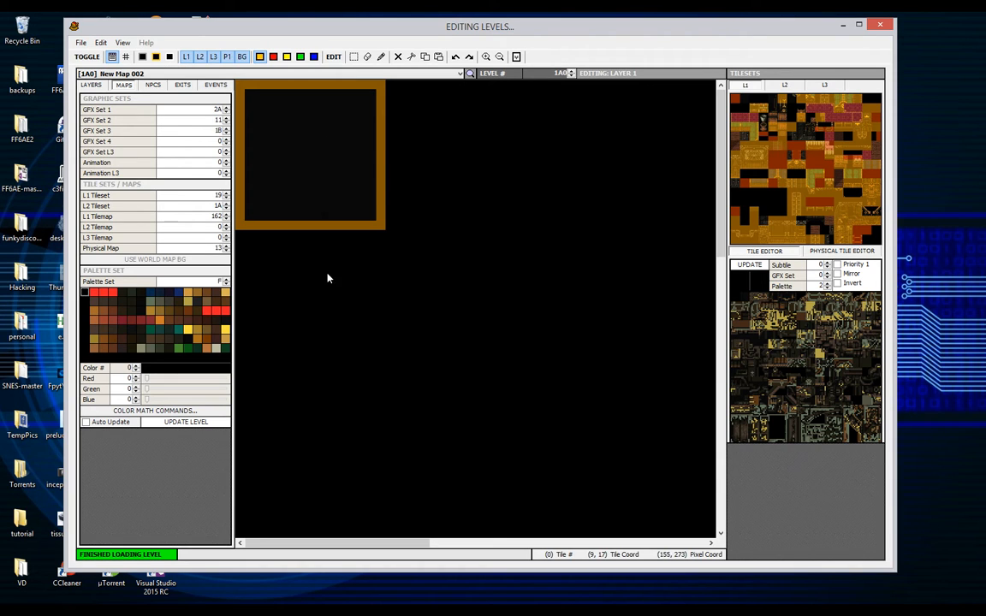
Step: Review New Map 002's LAYERS and MAPS settings, then bring up the level list again
{"action": "left_click", "coordinate": [124, 85]}
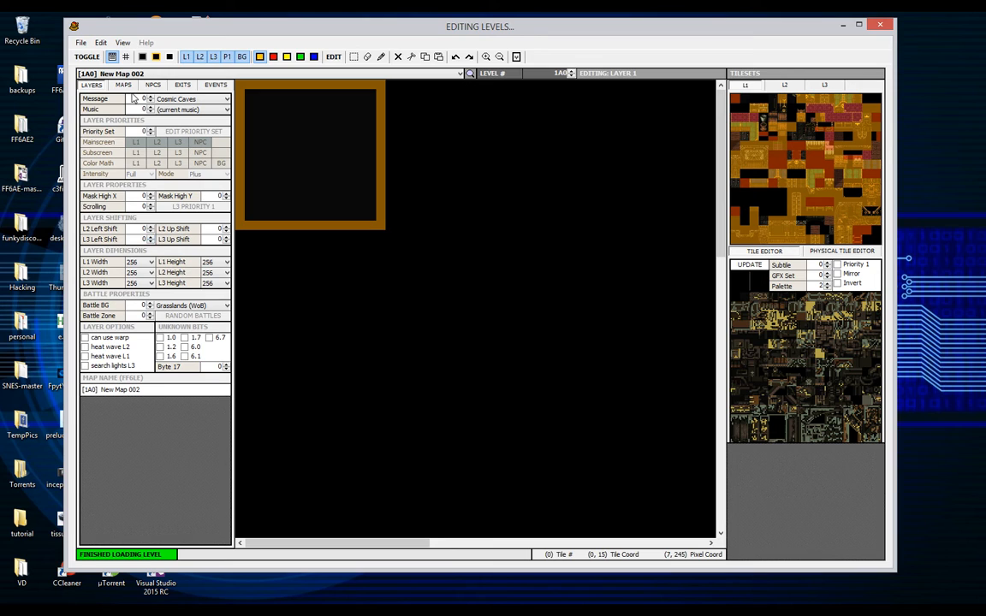
{"action": "left_click", "coordinate": [124, 85]}
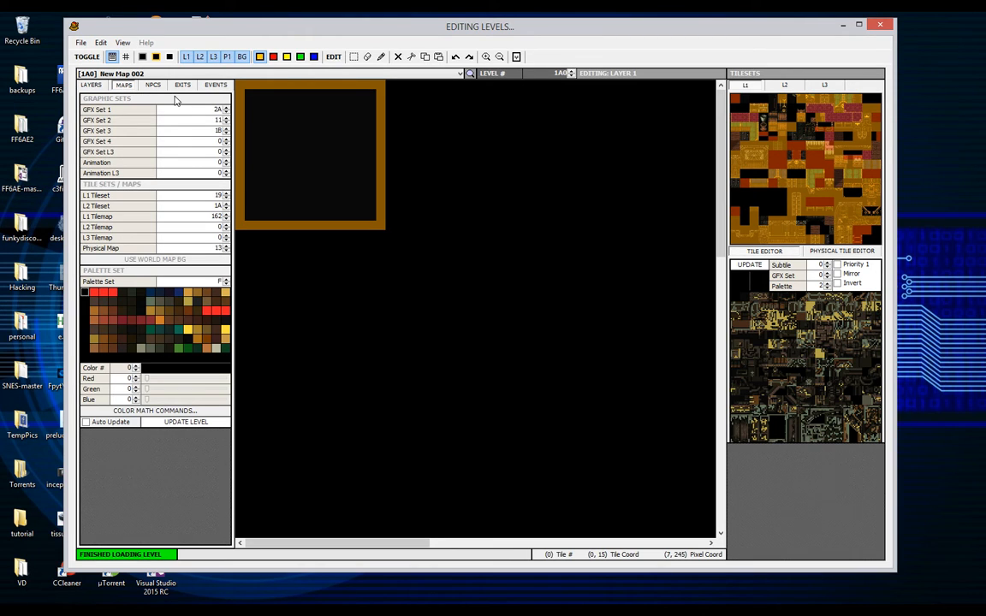
{"action": "mouse_move", "coordinate": [270, 335]}
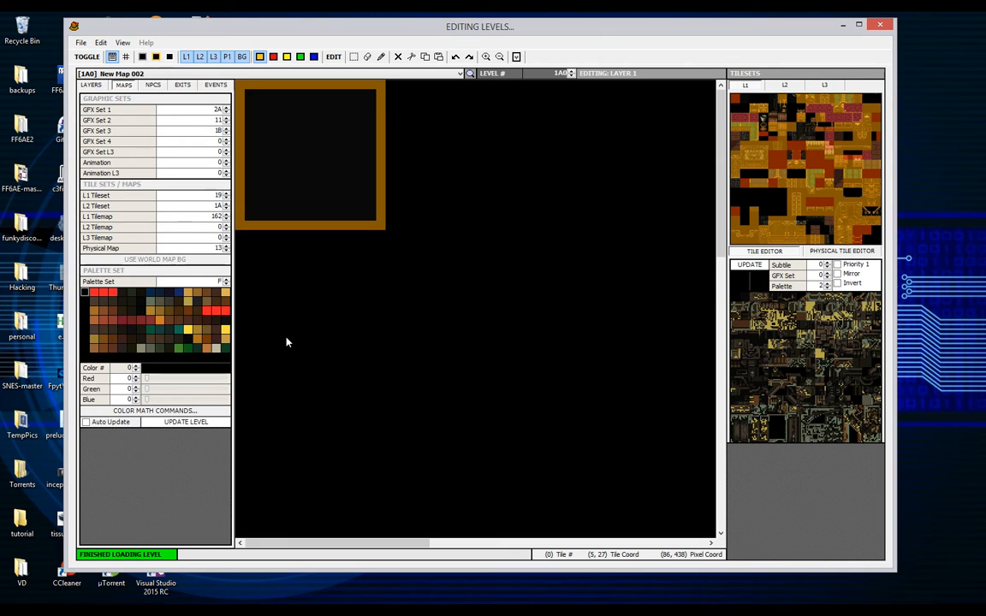
{"action": "left_click", "coordinate": [461, 73]}
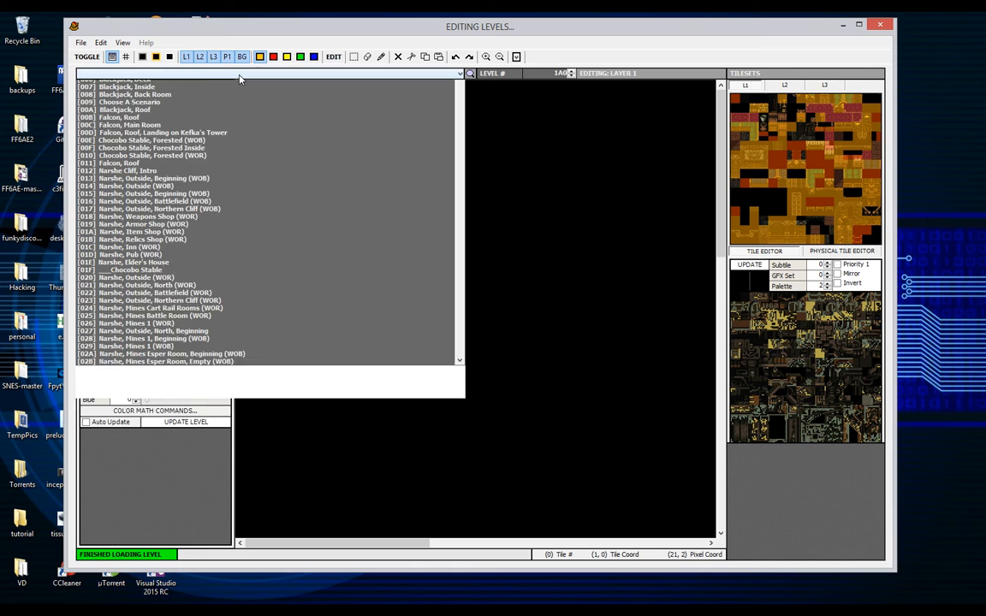
Step: Load [1F7] New Map 089, then close the level window and FF6 Level Editor entirely
{"action": "scroll", "scroll_direction": "down", "scroll_amount": 3}
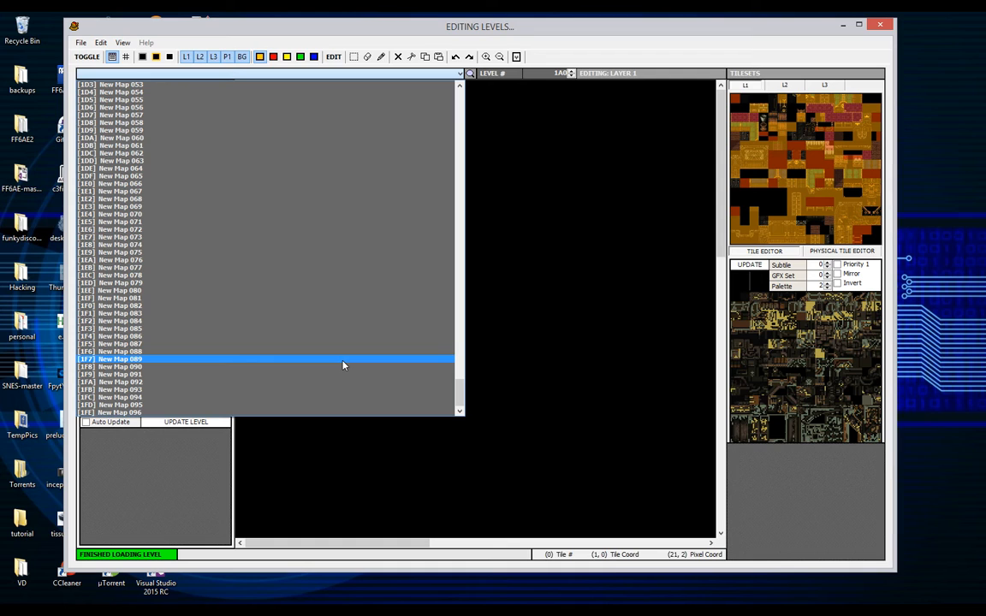
{"action": "left_click", "coordinate": [120, 351]}
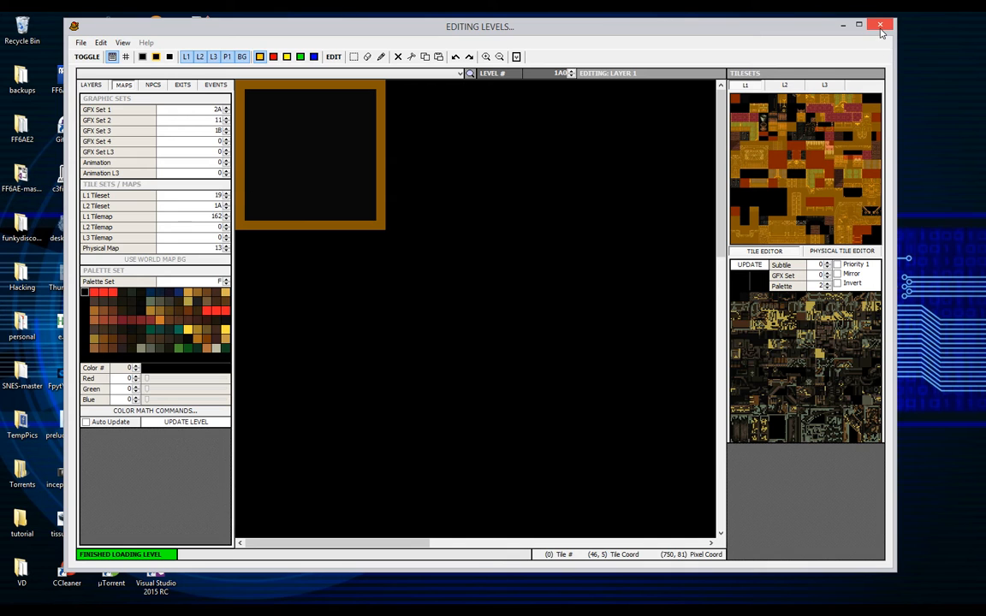
{"action": "left_click", "coordinate": [880, 24]}
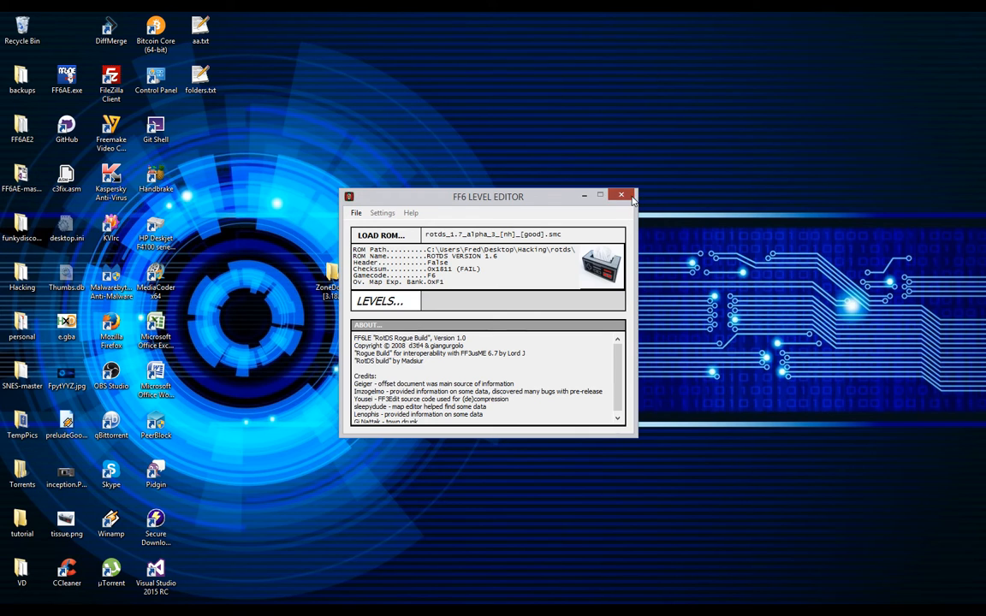
{"action": "left_click", "coordinate": [621, 195]}
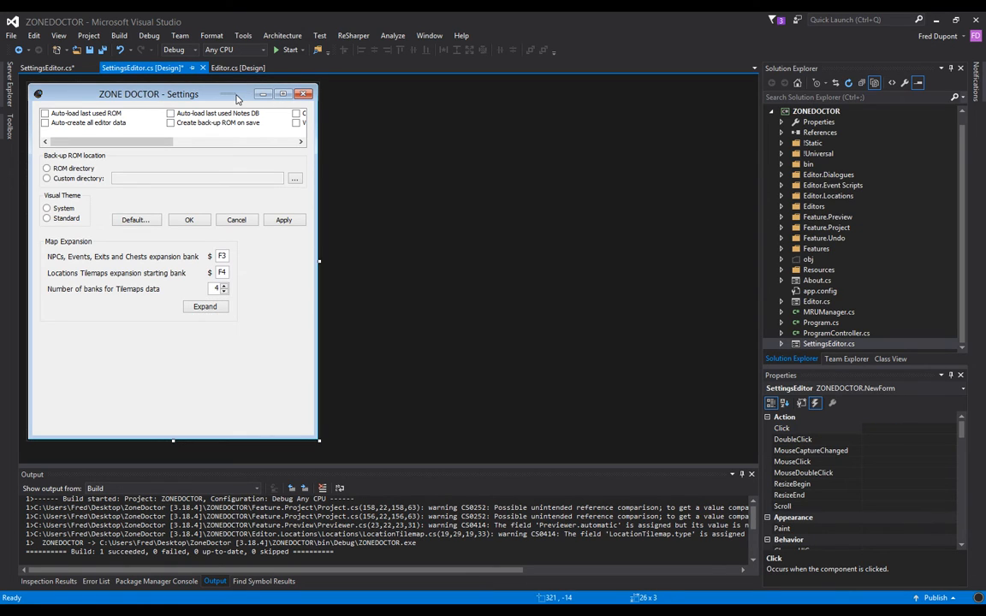
{"action": "mouse_move", "coordinate": [229, 323]}
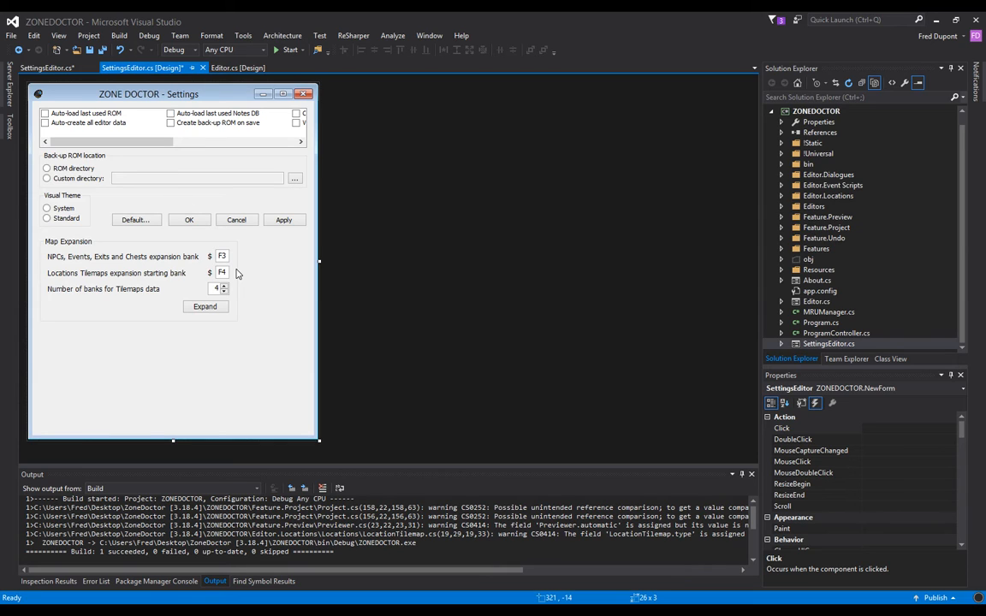
{"action": "mouse_move", "coordinate": [231, 328]}
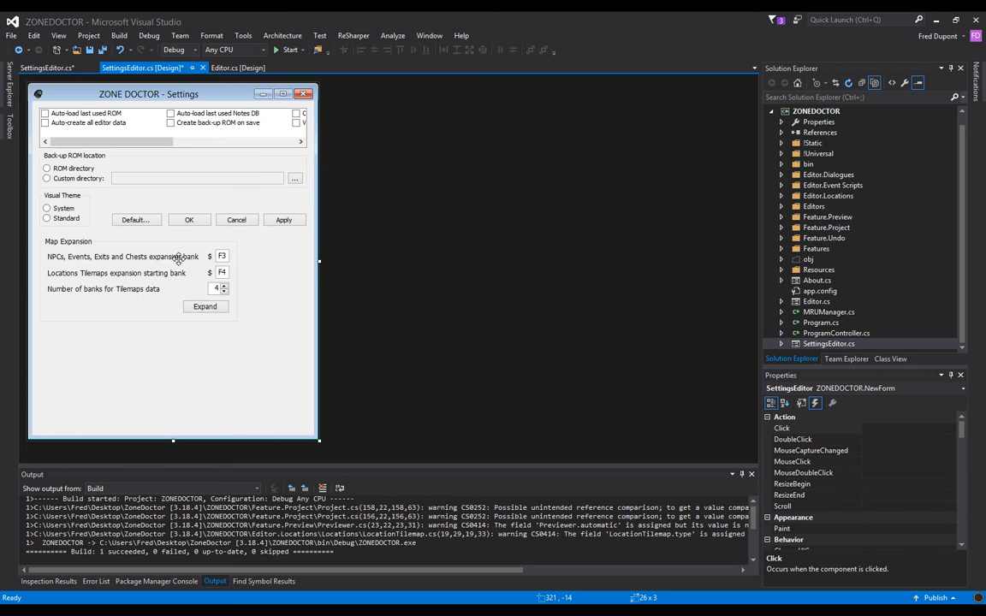
{"action": "mouse_move", "coordinate": [176, 273]}
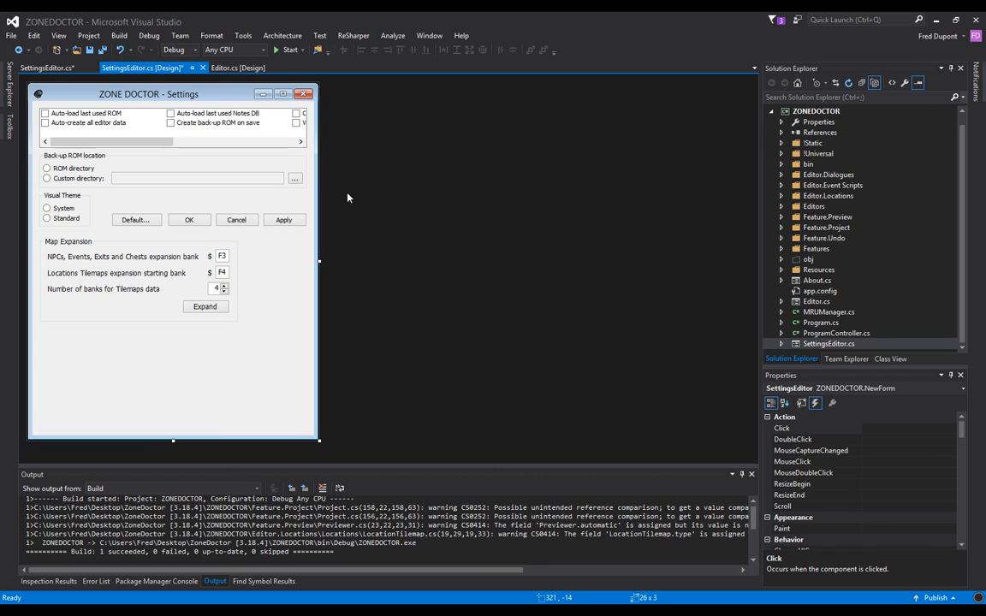
{"action": "mouse_move", "coordinate": [433, 189]}
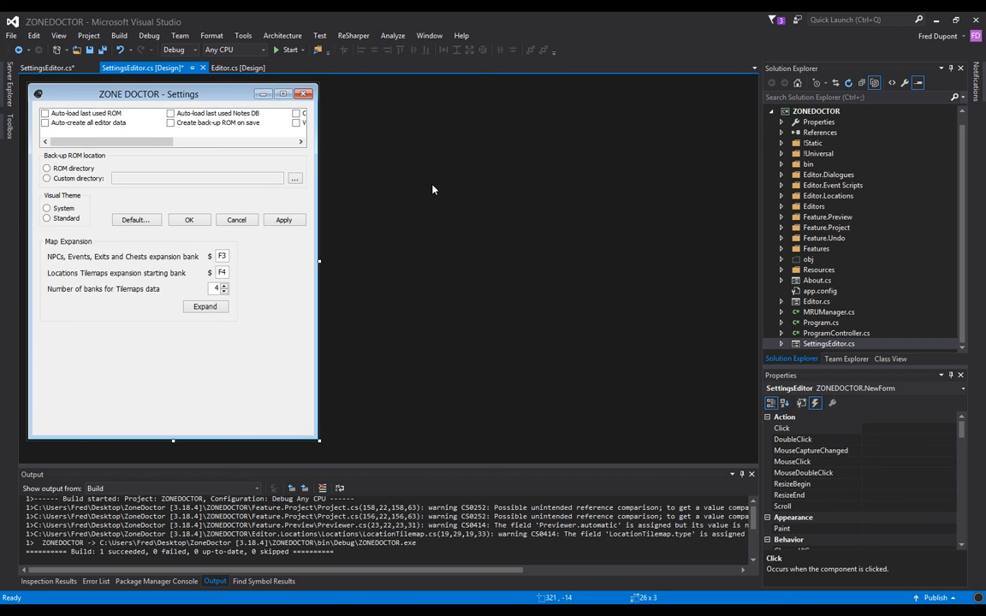
{"action": "mouse_move", "coordinate": [215, 267]}
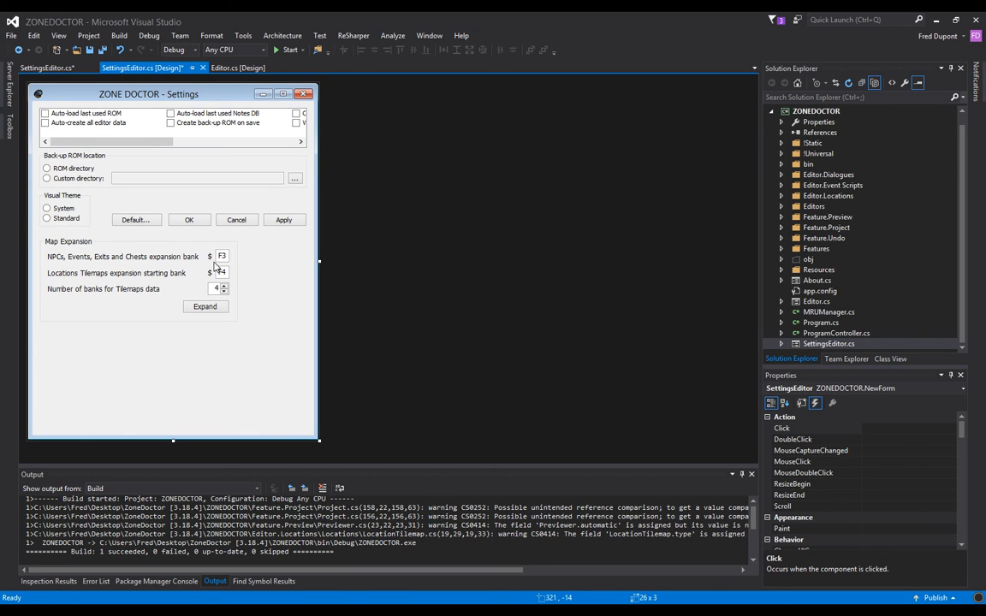